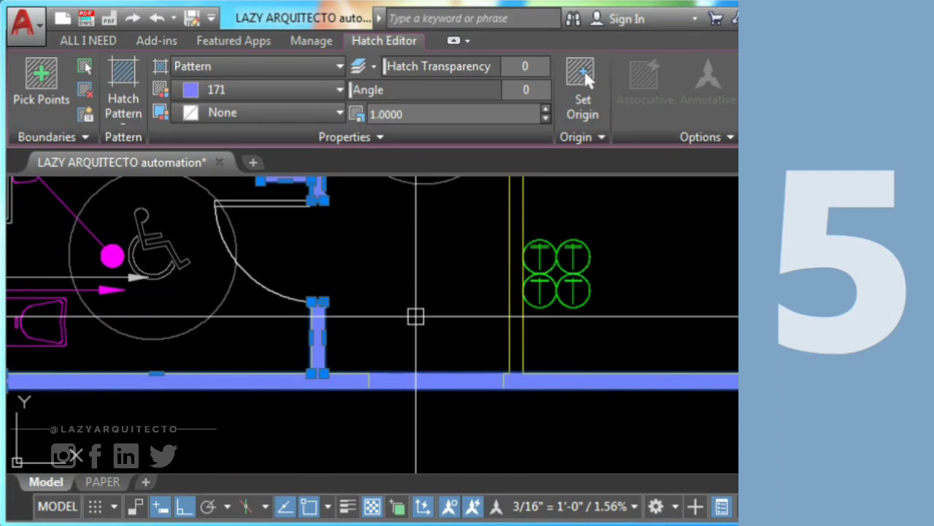
- Flatten the drawing, draw a polyline cutting line across the wall, and trim the wall hatch against it
text(FLATTEN)
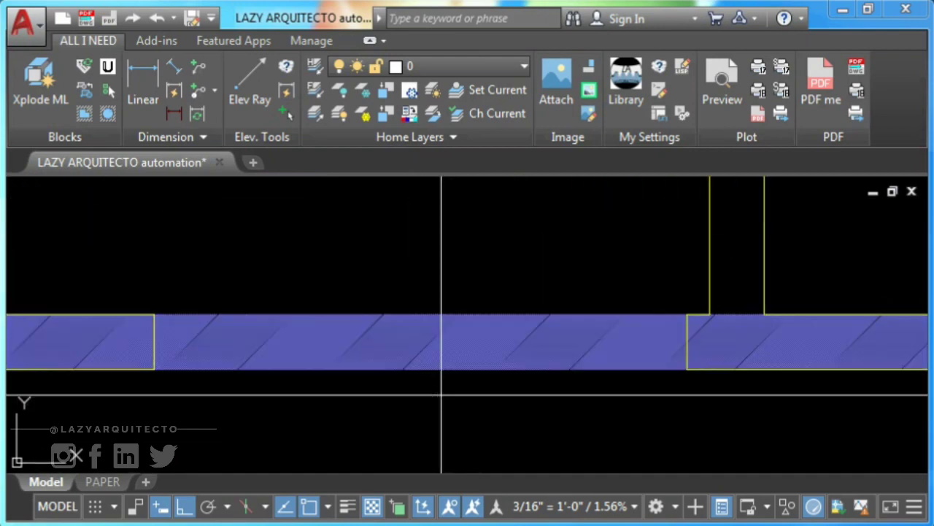
mouse_move(301, 320)
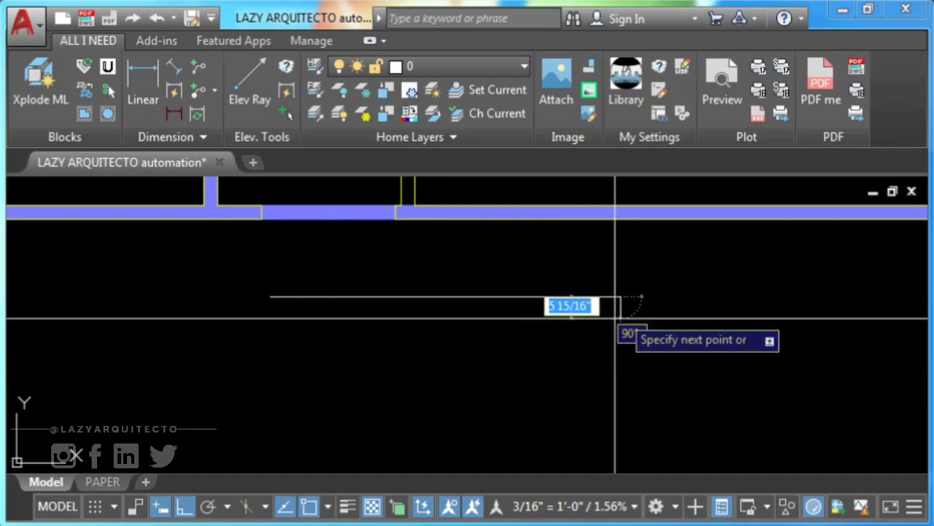
text(pl)
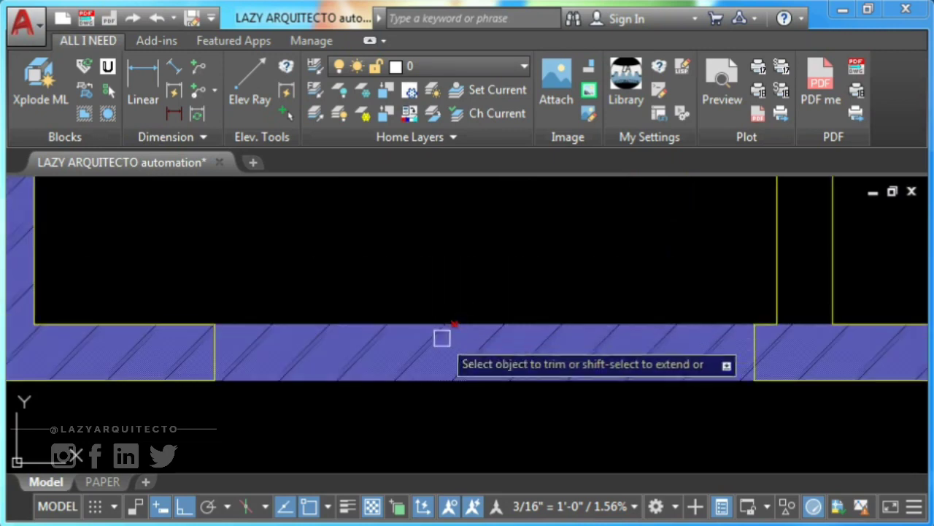
click(669, 344)
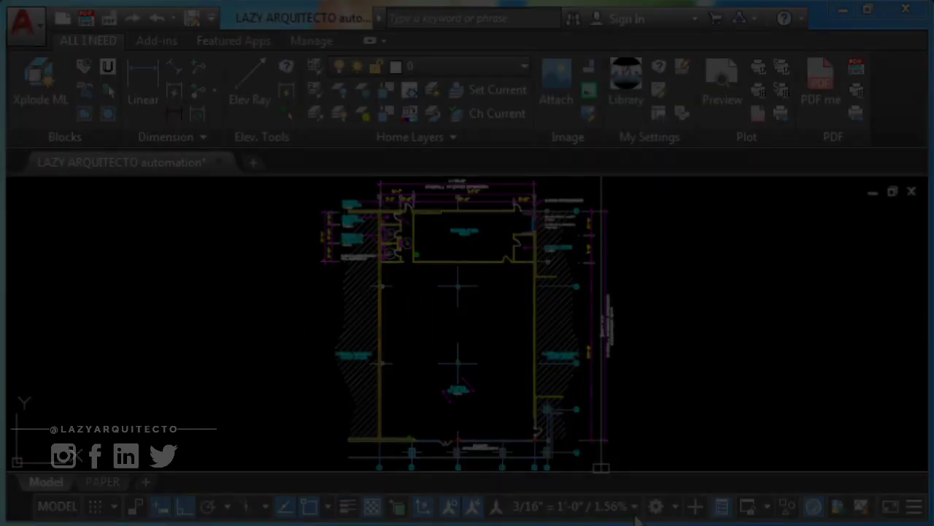
- Inspect the solid-looking wall hatch in the Hatch Editor, close it, and rerun TR
text(TR)
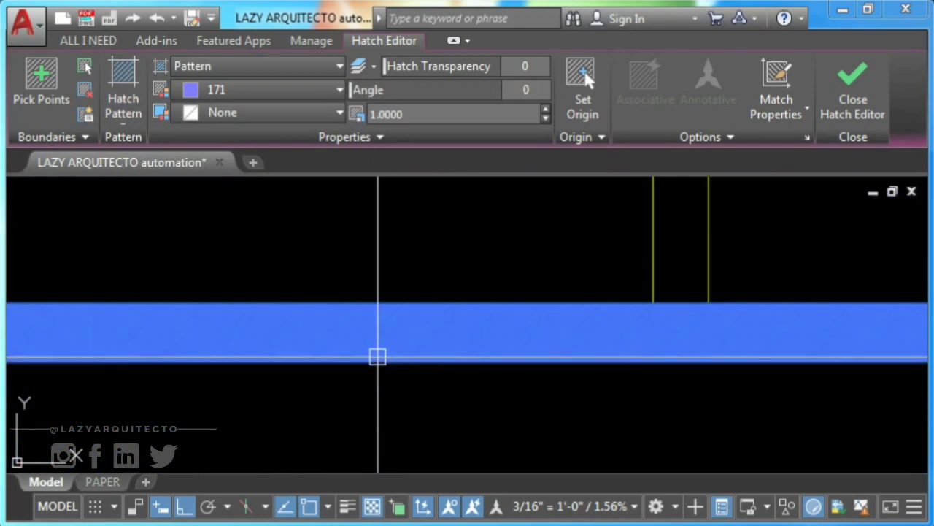
click(853, 84)
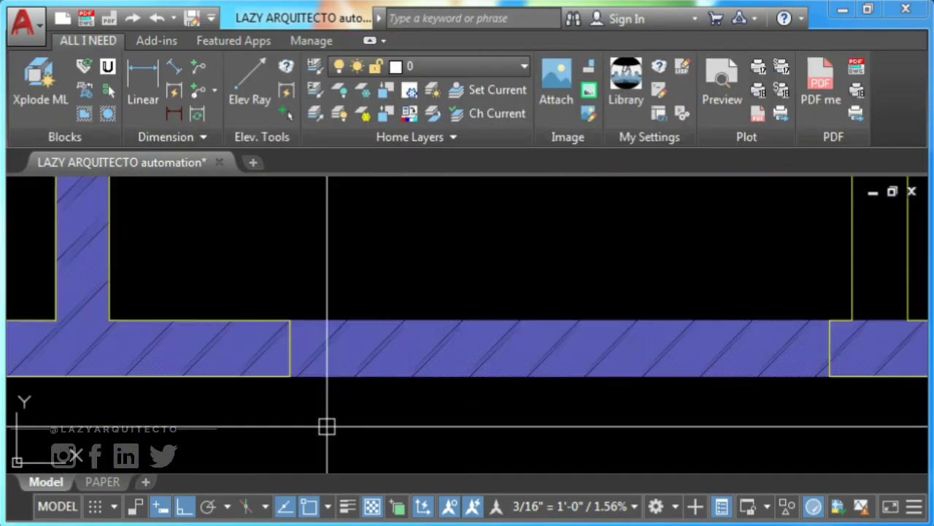
text(TR)
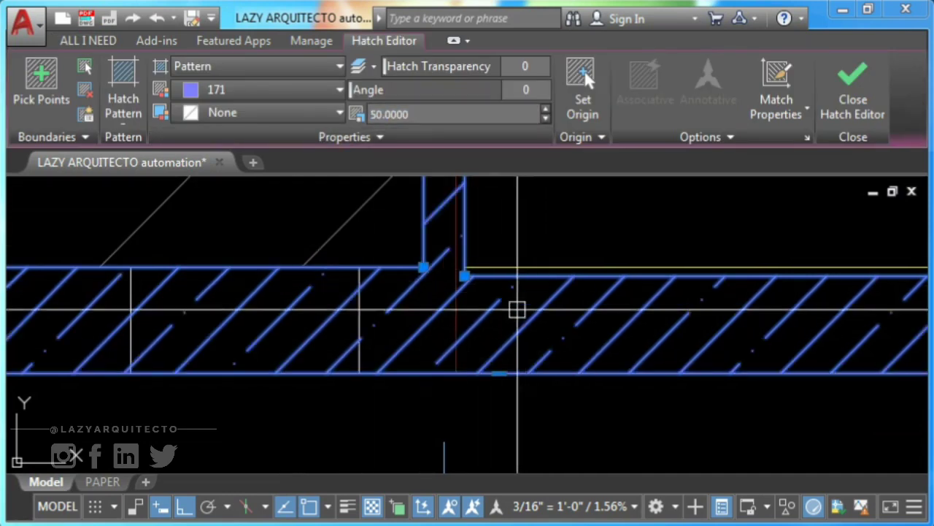
- Trim away the wall hatch between the two cutting lines after setting its scale to 50
click(853, 88)
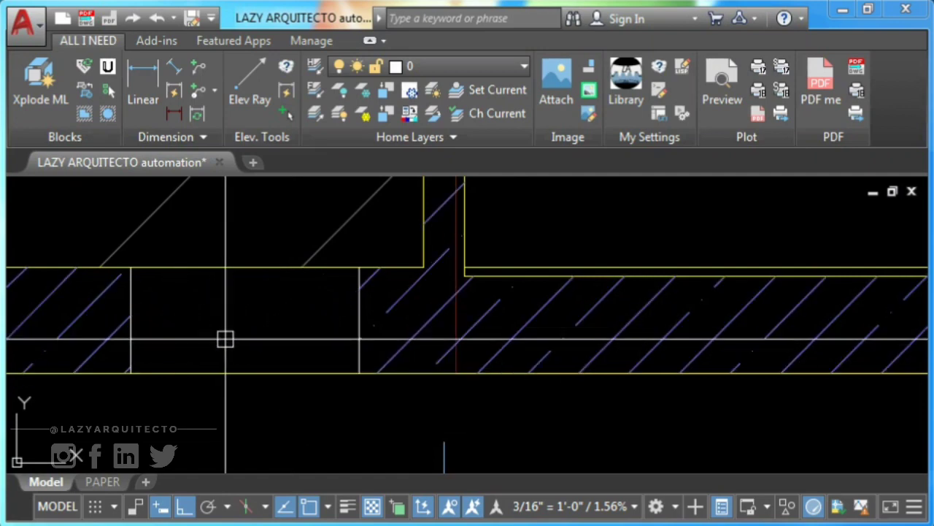
mouse_move(414, 306)
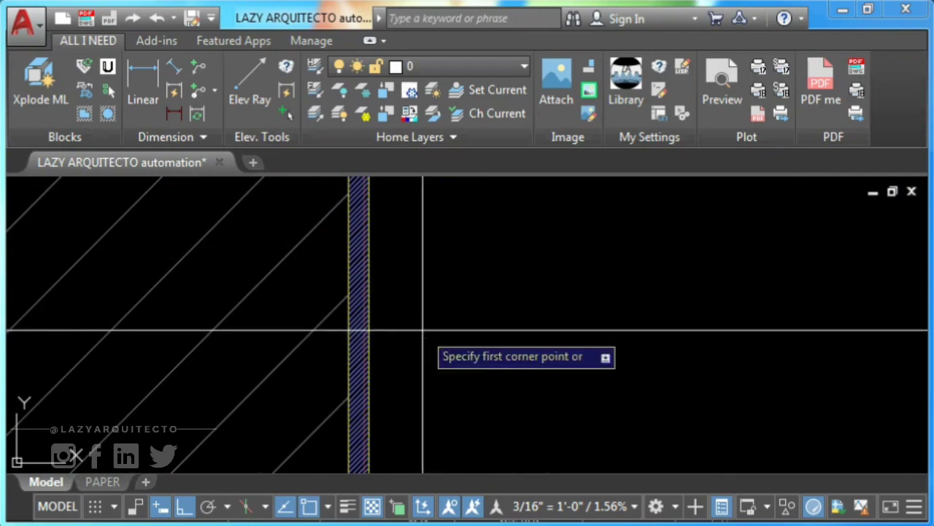
mouse_move(343, 255)
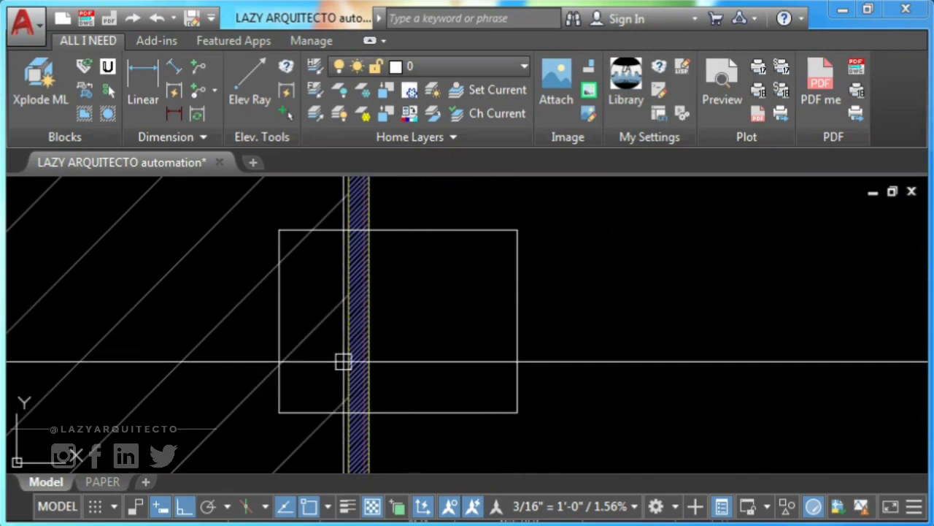
- Start EXTRIM from the autocomplete list to cut the hatch inside the rectangle around the restroom wall
text(EXt)
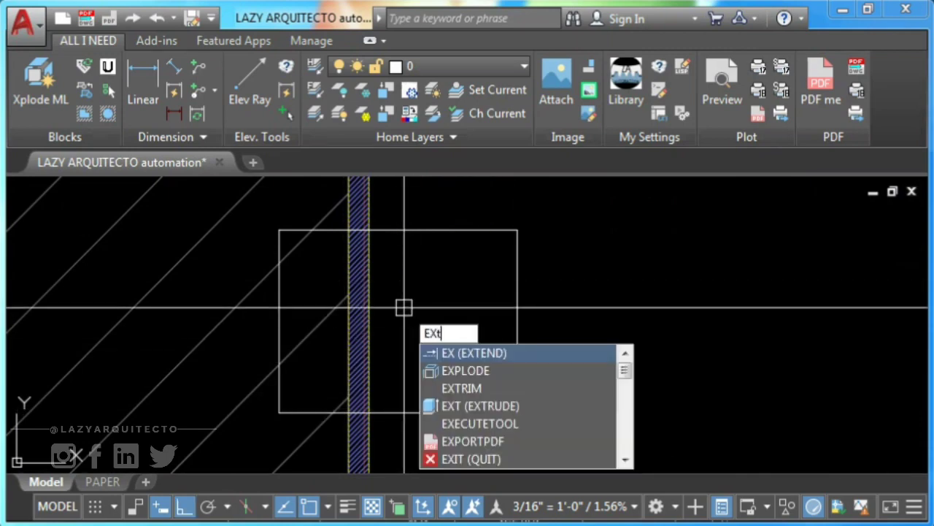
text(rim)
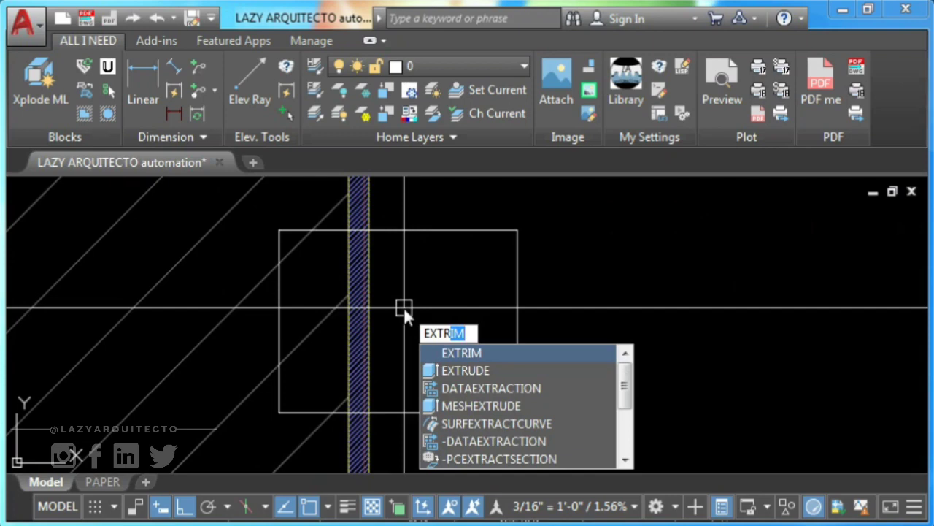
click(461, 352)
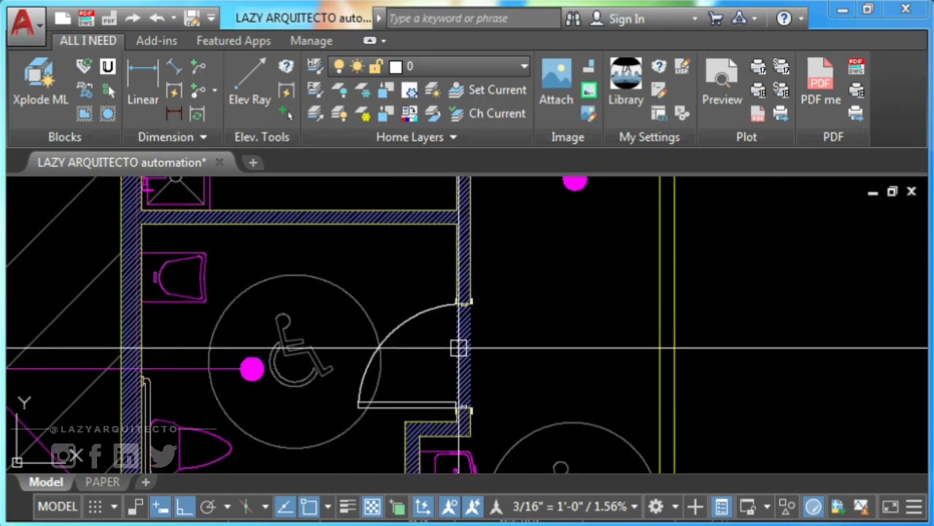
mouse_move(460, 347)
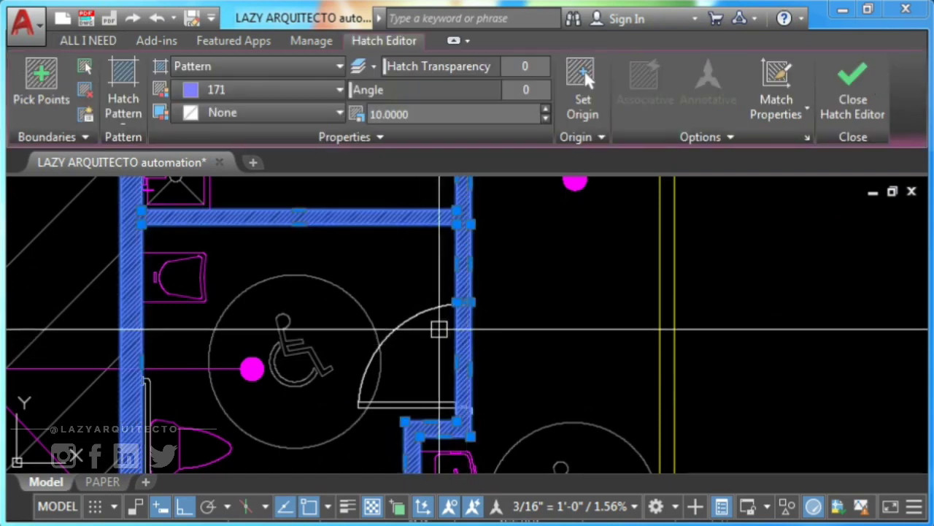
- Recreate the boundary outline of the restroom wall hatch, accepting the defaults
right_click(440, 329)
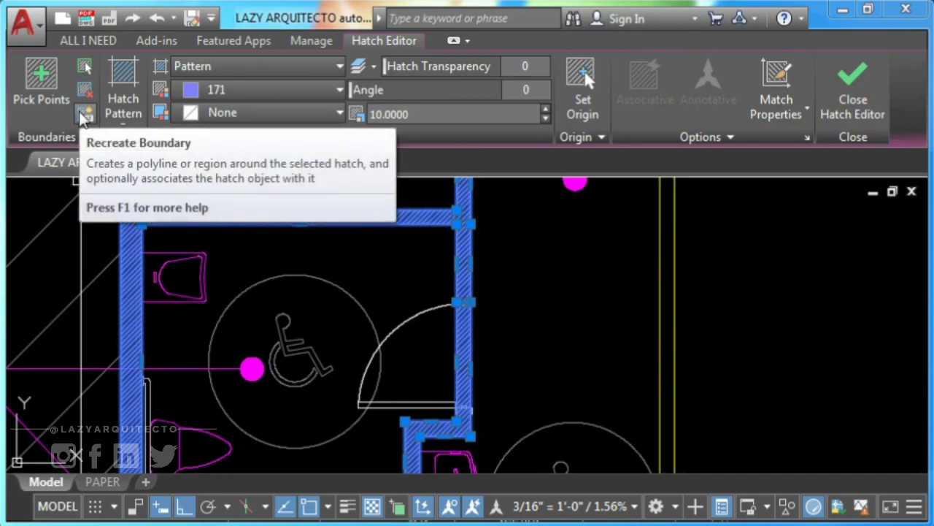
click(85, 113)
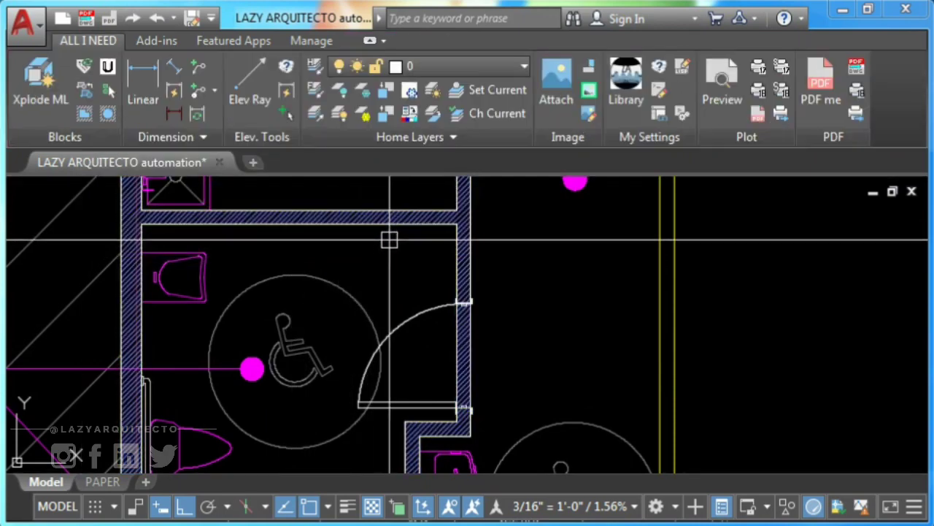
click(391, 240)
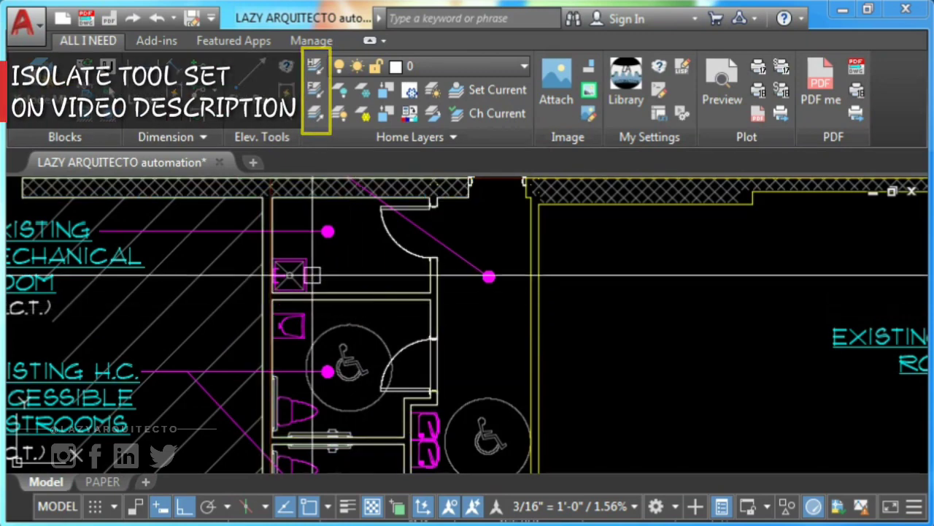
click(315, 66)
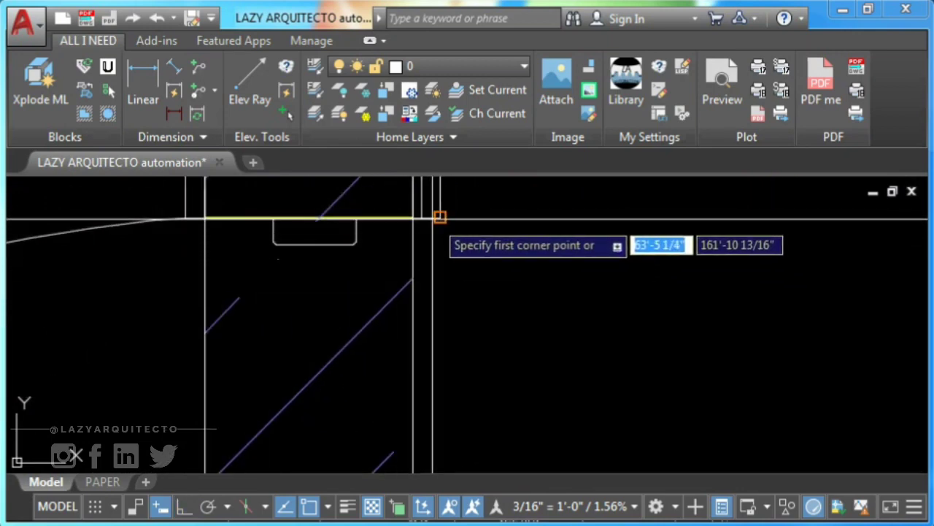
- Place the rectangle's first corner on the wall line next to the notch
click(439, 217)
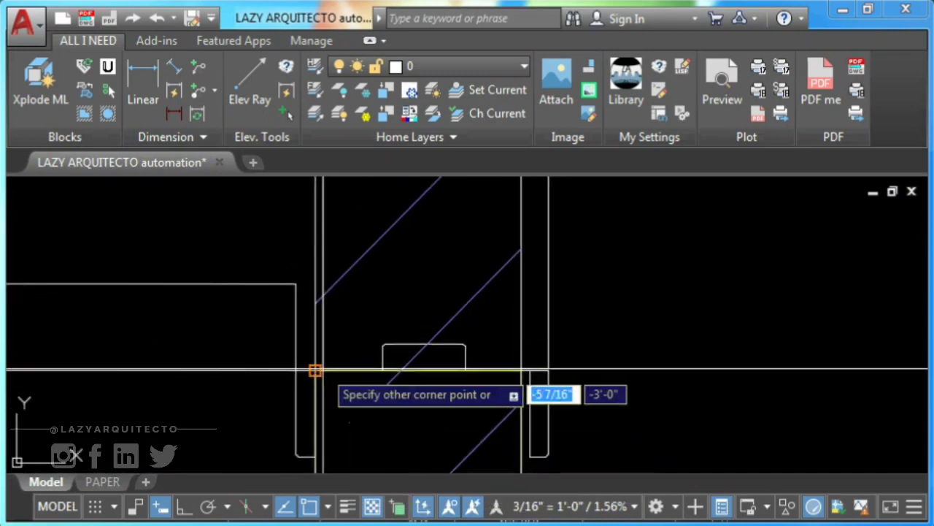